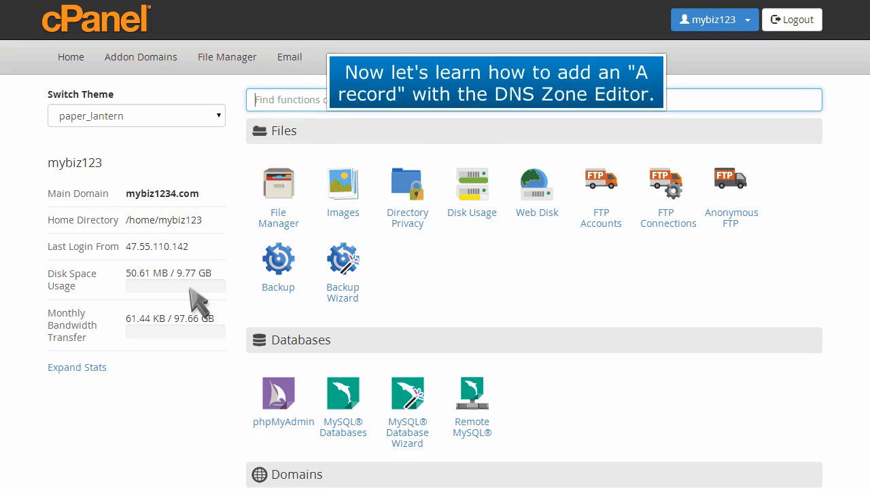
- Scroll to the Domains section and open the Simple Zone Editor
scroll("down", 3)
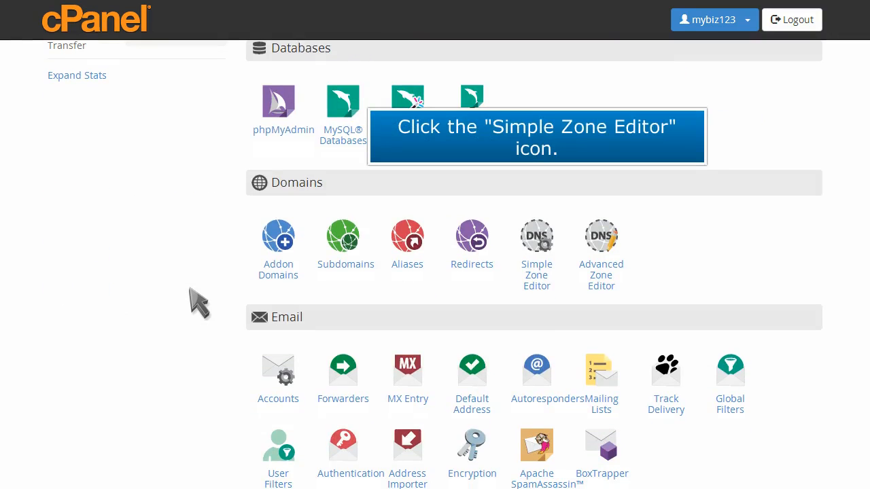
left_click(536, 245)
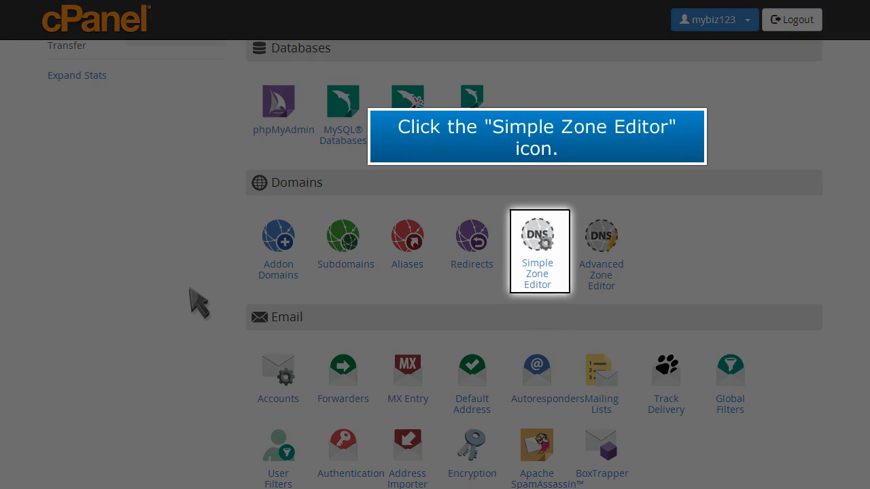
left_click(539, 236)
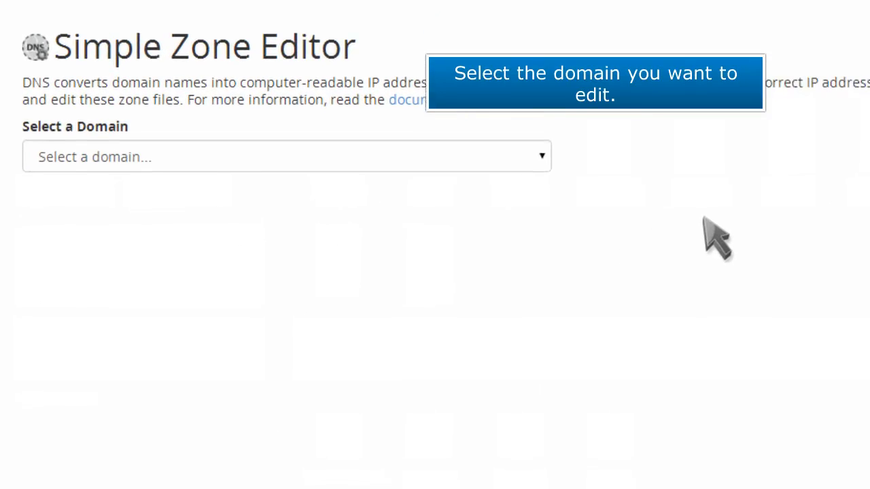
- Select the mybiz1234.com domain and enter example.mybiz1234.com as the A record name
left_click(286, 156)
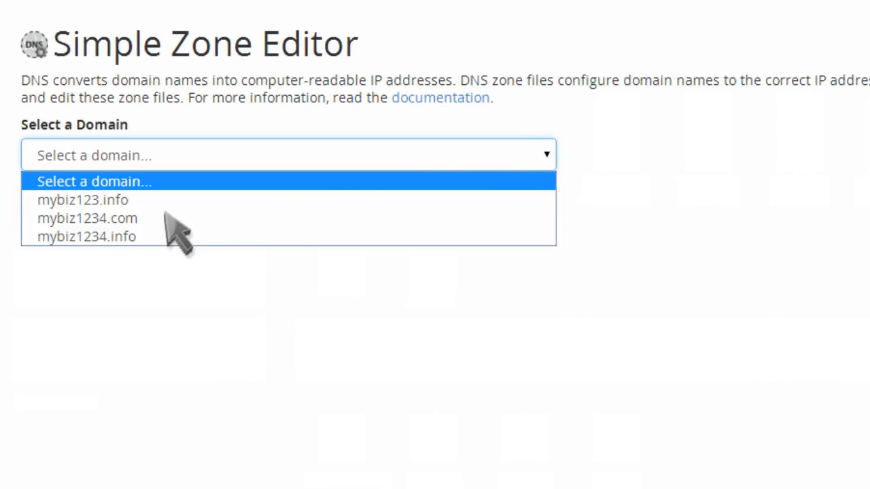
left_click(87, 217)
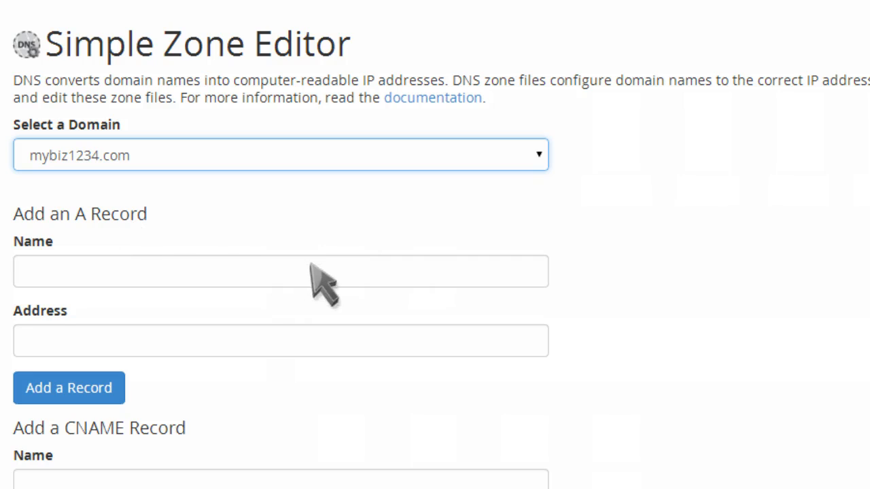
type("example.mybiz1234.com")
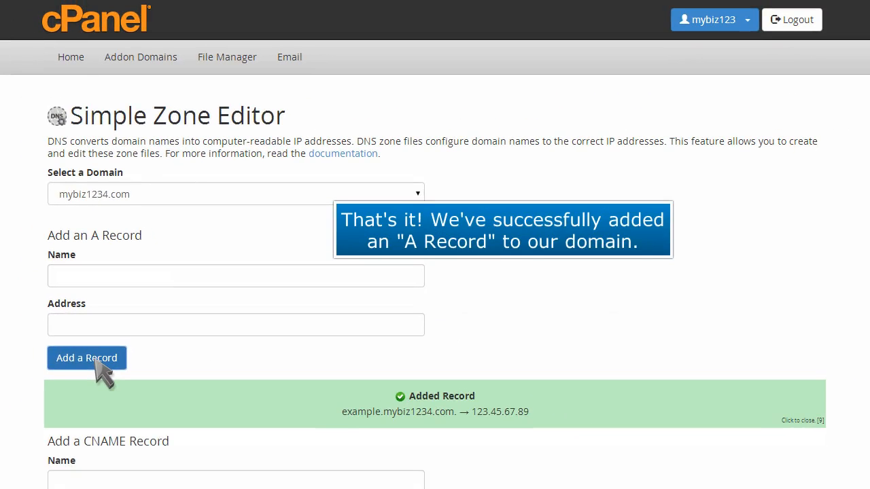
mouse_move(506, 404)
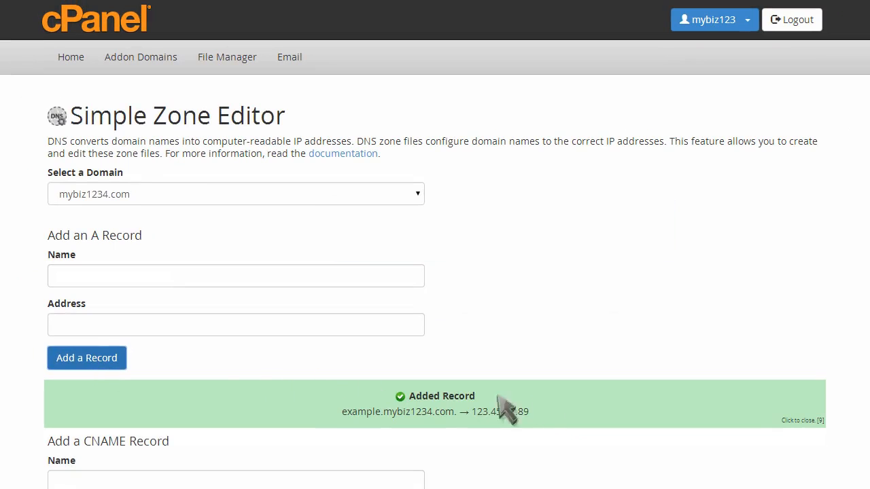
- Delete the example.mybiz1234.com A record from the user-defined records list
scroll("down", 3)
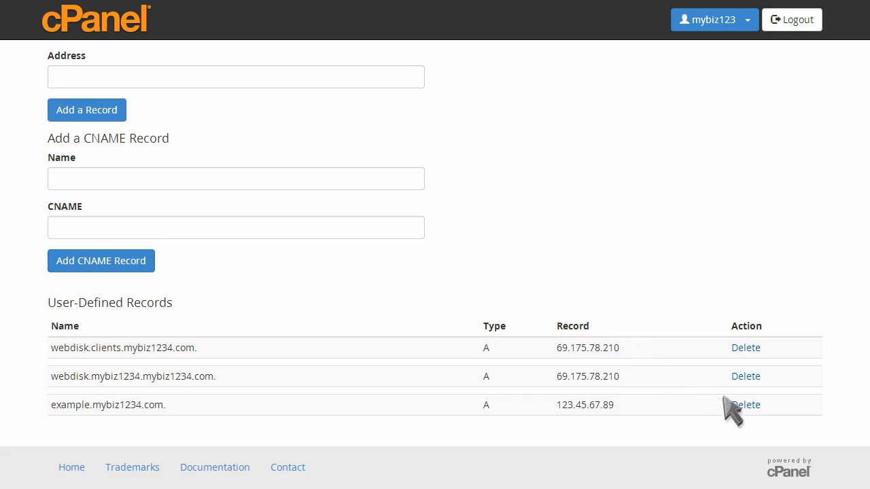
left_click(746, 404)
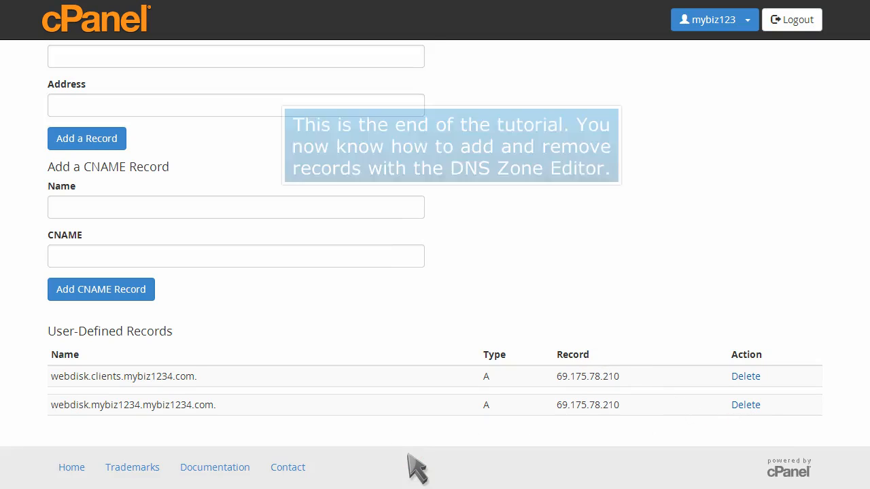